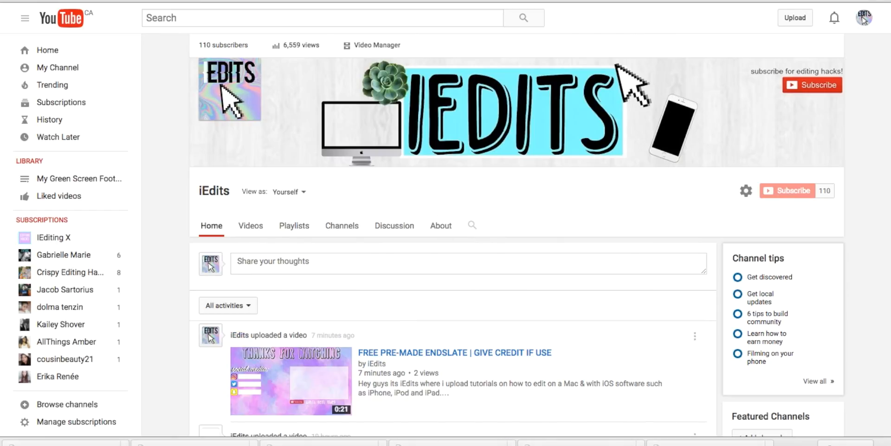
mouse_move(529, 273)
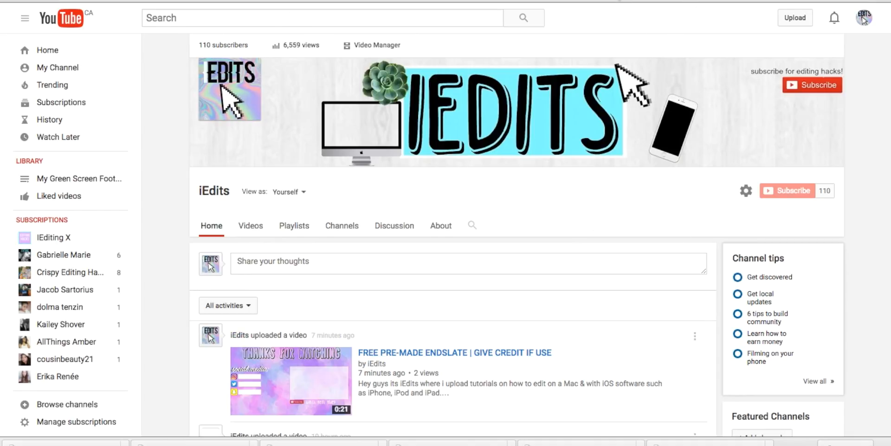
mouse_move(57, 67)
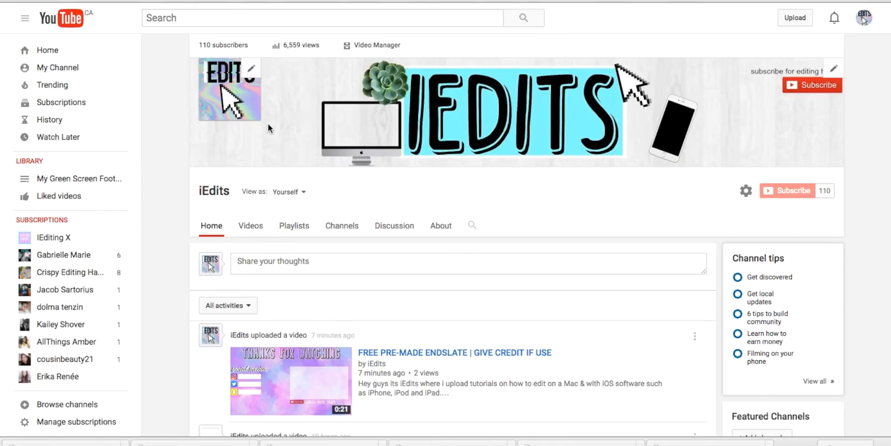
mouse_move(357, 52)
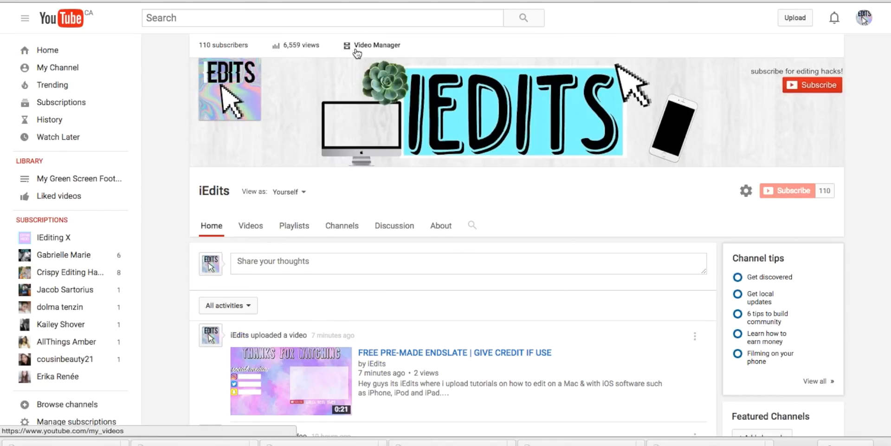
Step: Go from Video Manager to the Channel section's Status and features page
left_click(377, 45)
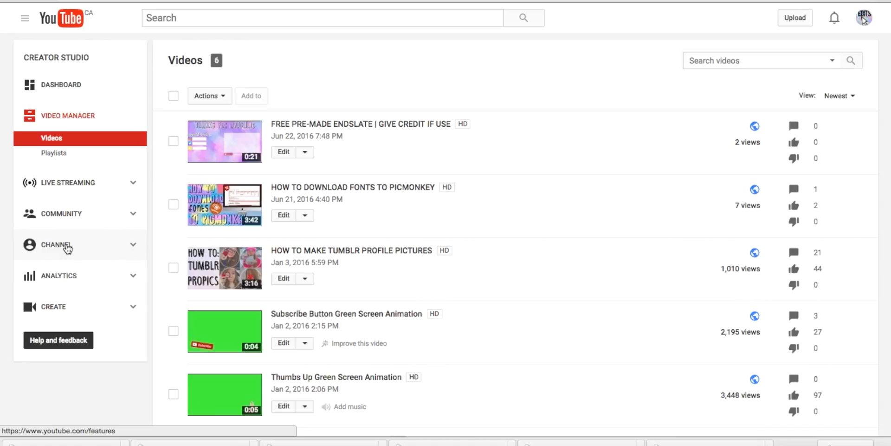
left_click(55, 244)
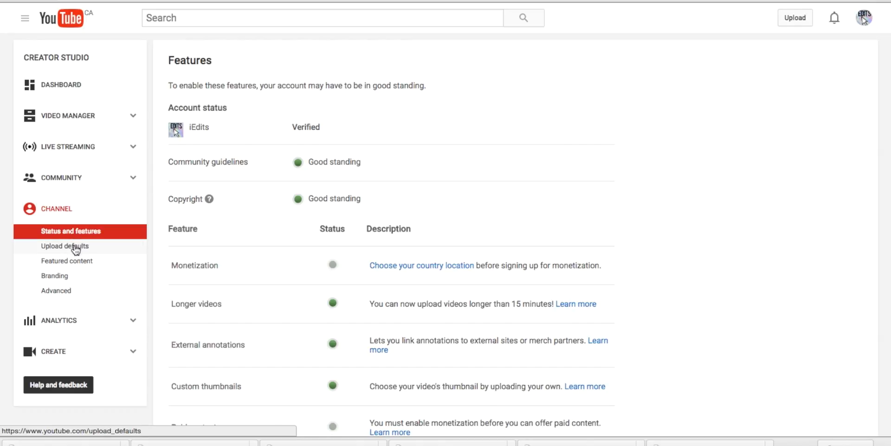
Step: Open Upload defaults, keeping privacy Public and leaving the category unselected
left_click(65, 246)
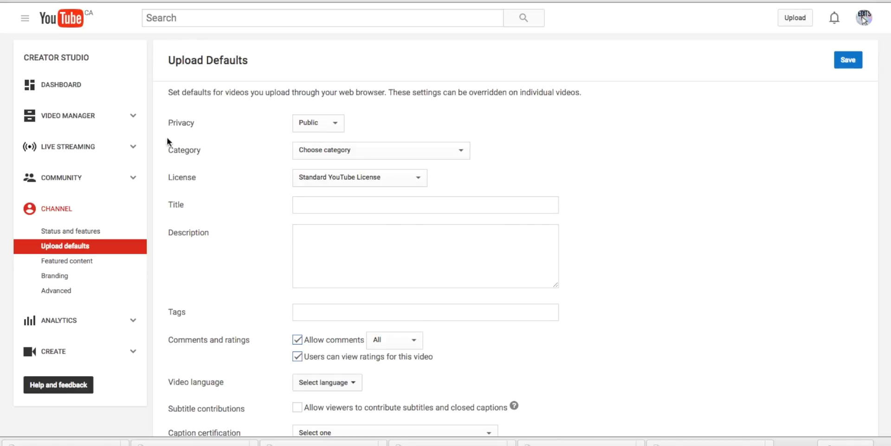
mouse_move(241, 270)
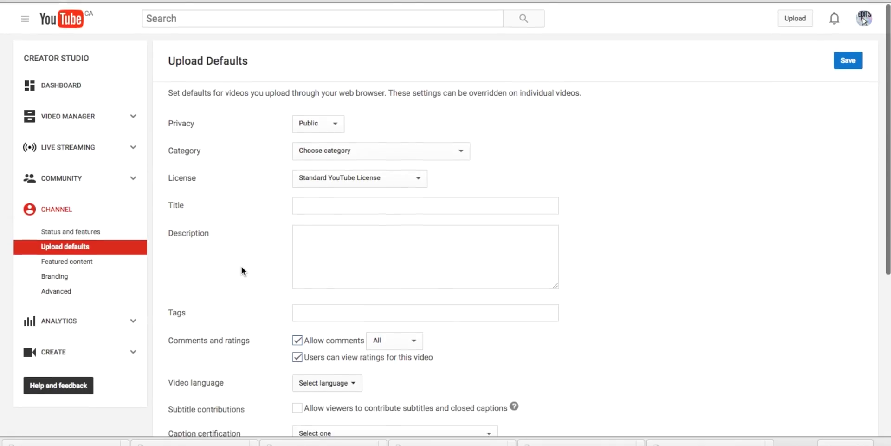
mouse_move(204, 119)
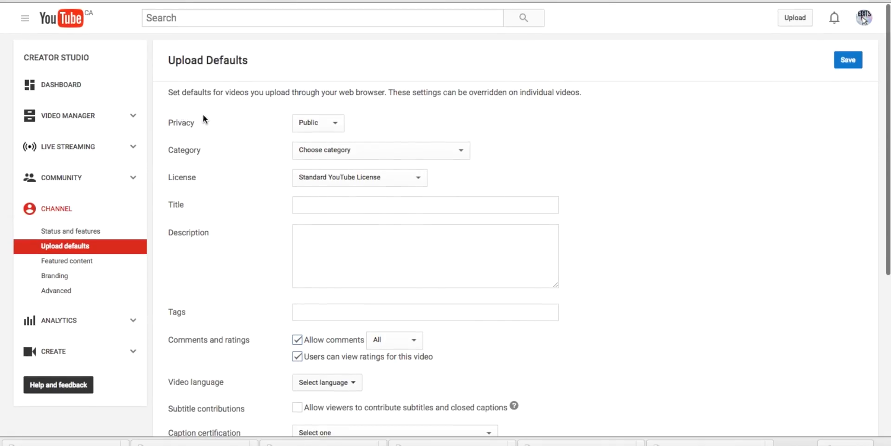
left_click(318, 123)
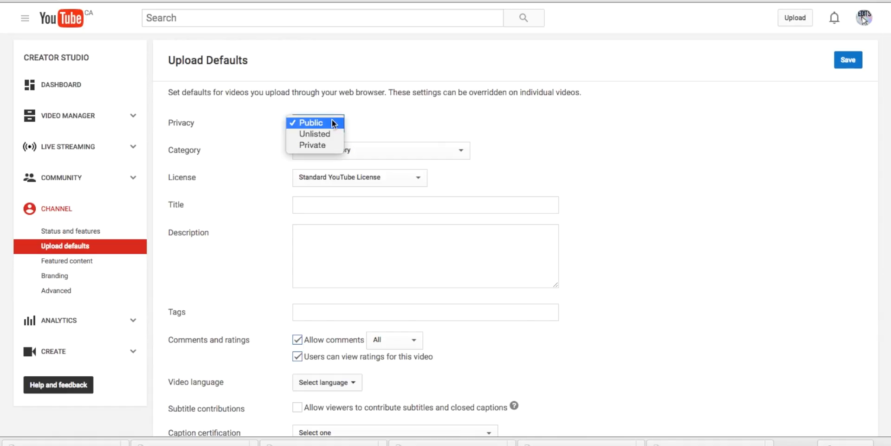
left_click(378, 150)
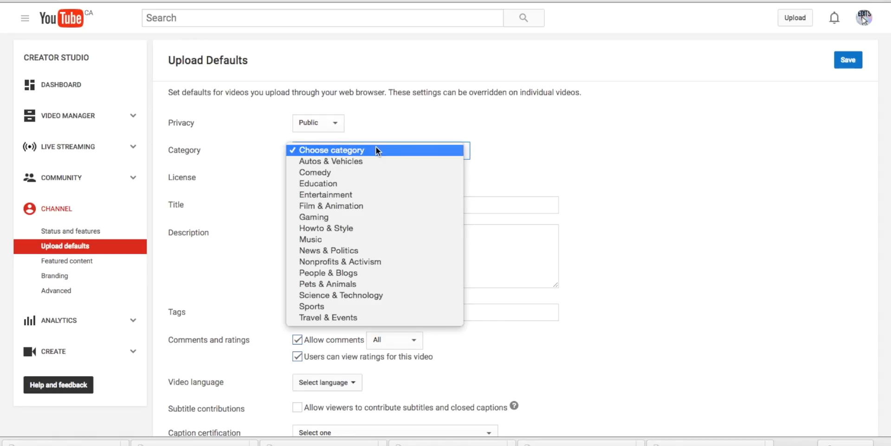
left_click(330, 149)
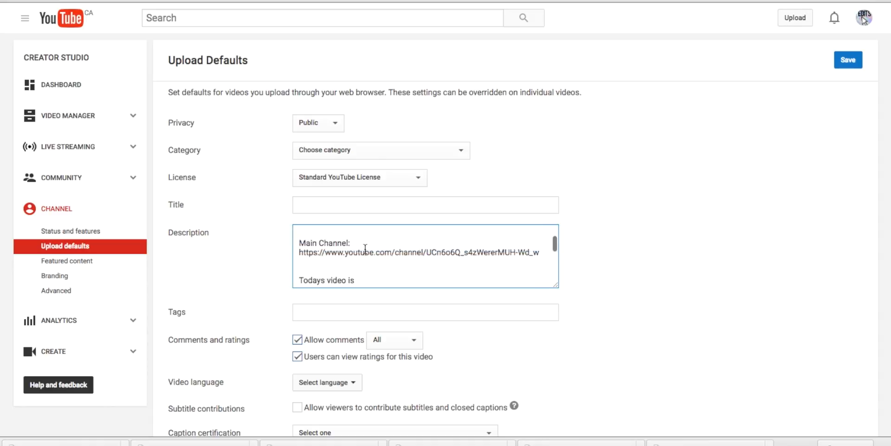
Step: Scroll through the default description to review the iEdits intro, credits and subscribe plea
scroll("down", 3)
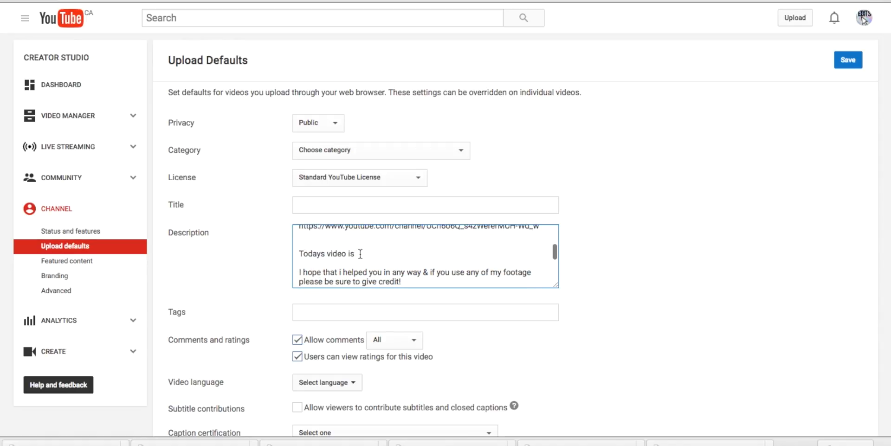
scroll("down", 3)
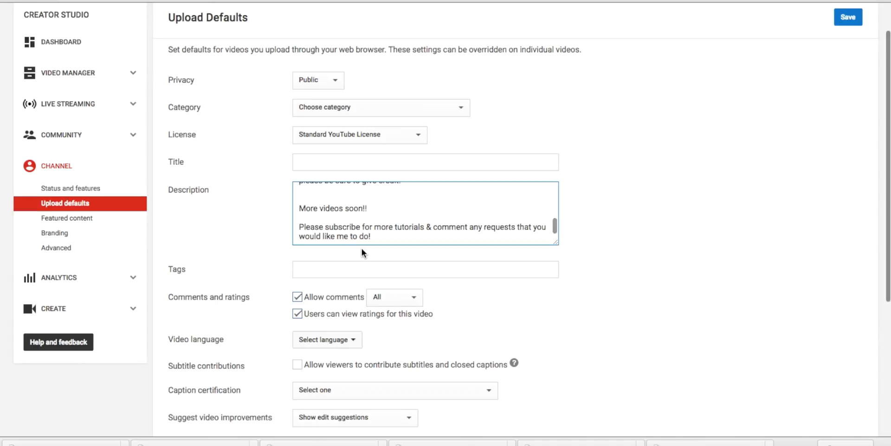
scroll("down", 3)
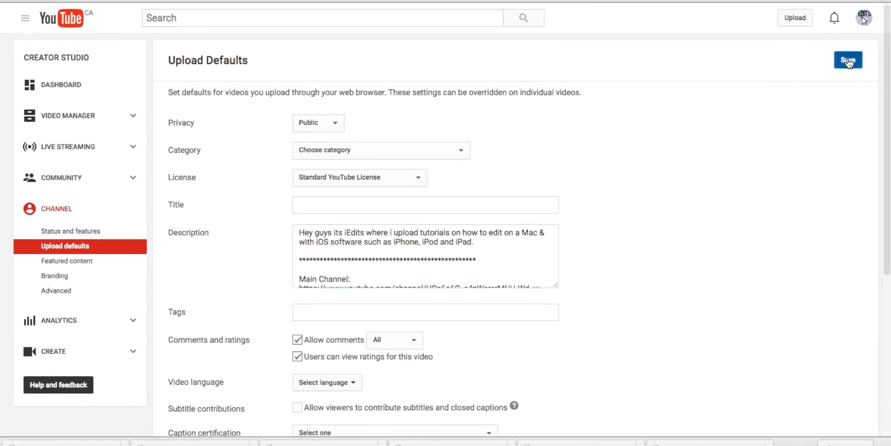
Step: Save the new upload defaults, then navigate to My Channel from the guide menu
left_click(848, 60)
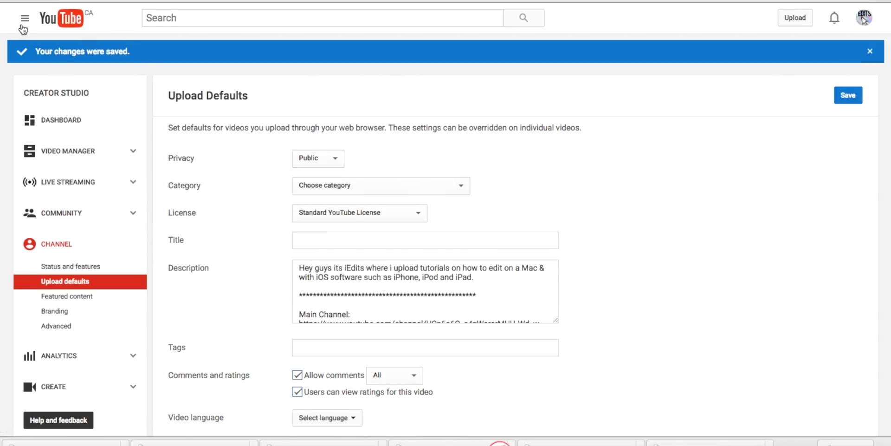
left_click(24, 18)
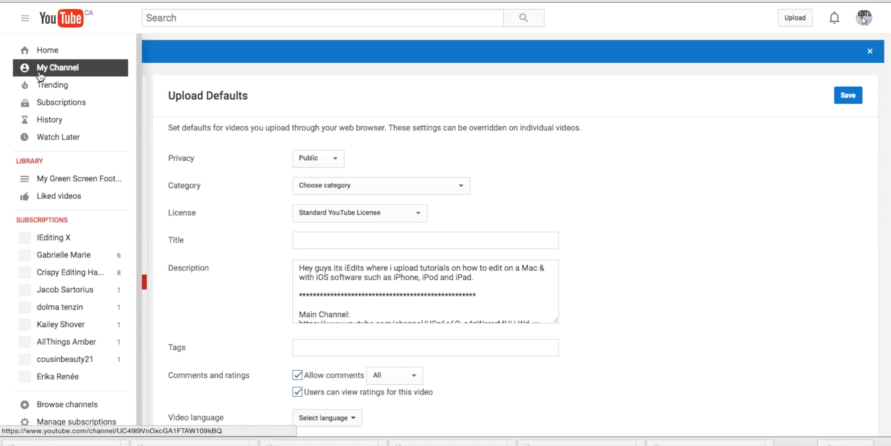
left_click(57, 67)
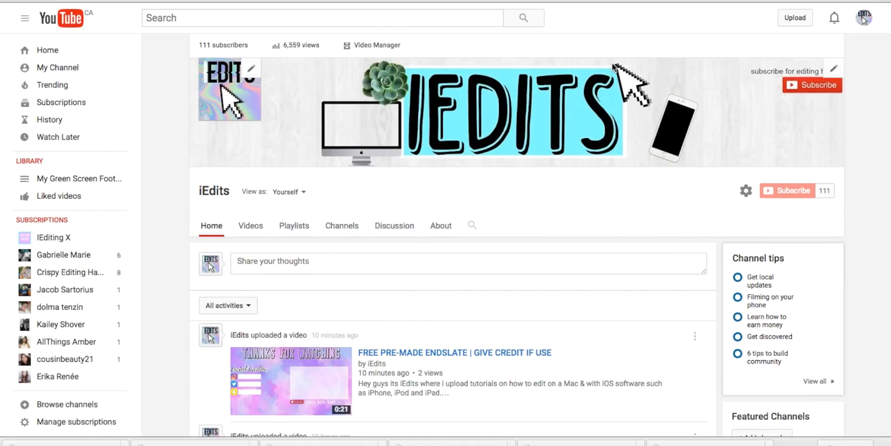
Step: Upload FREE PREMADE ENDSLATES.mov with the 'Hey guys its iEdits…' description
left_click(795, 18)
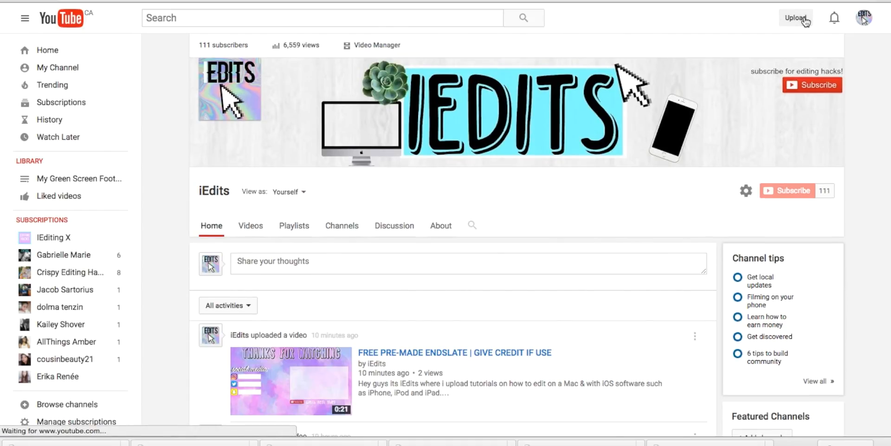
left_click(795, 18)
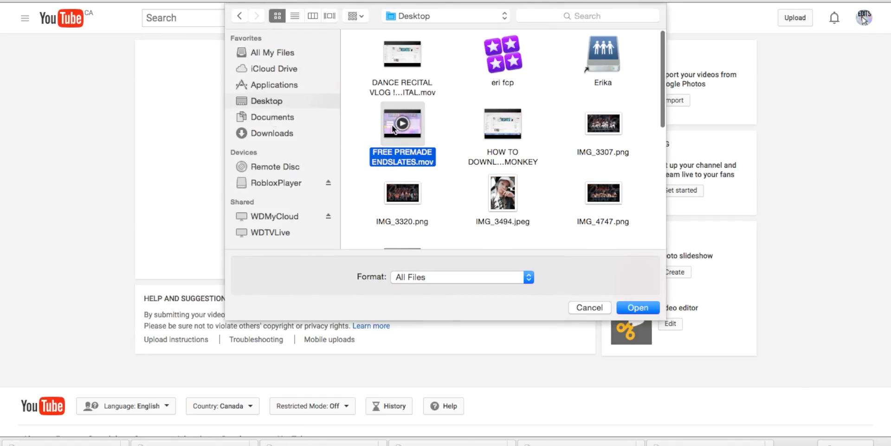
left_click(638, 307)
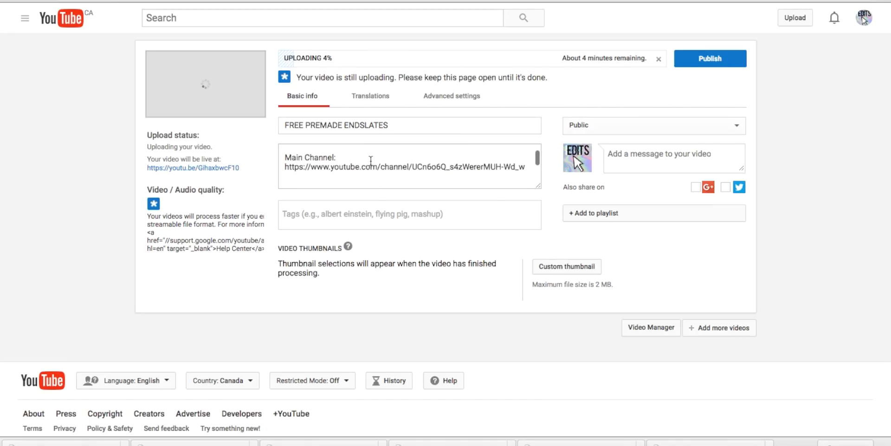
type("Hey guys its iEdits where i upload tutorials on how to edit on a Mac & with iOS software such as iPhone, iPod and iPad.")
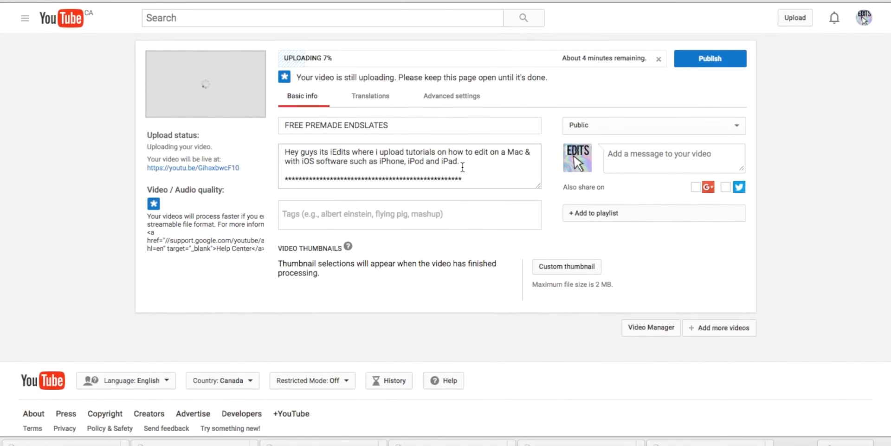